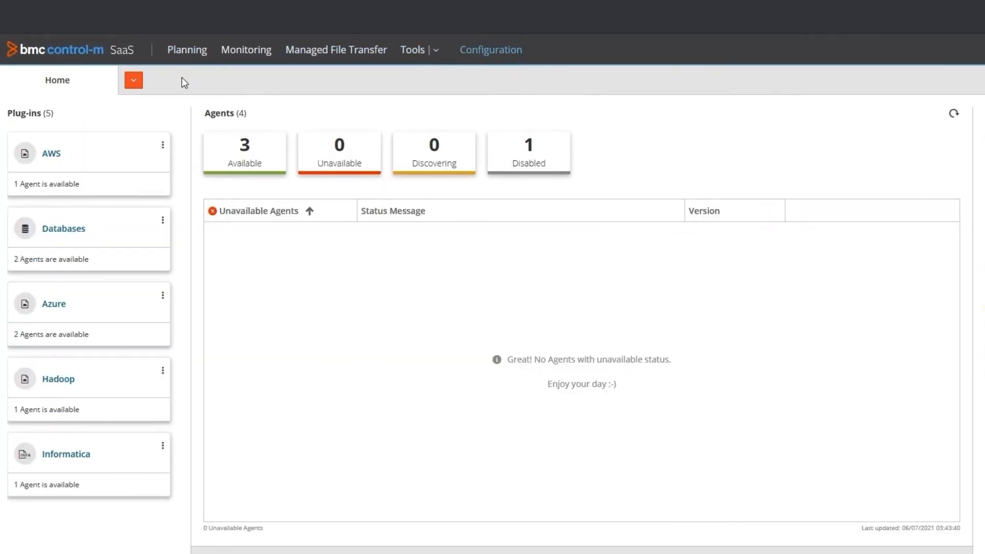
# Show the Automation API plug-in with its standard Windows installation instructions expanded
pyautogui.click(132, 80)
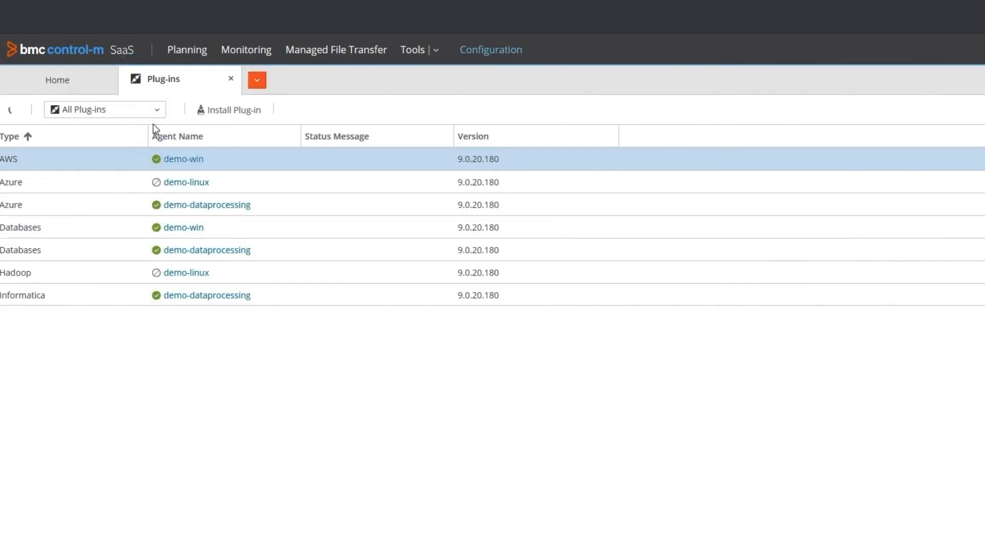
pyautogui.click(228, 110)
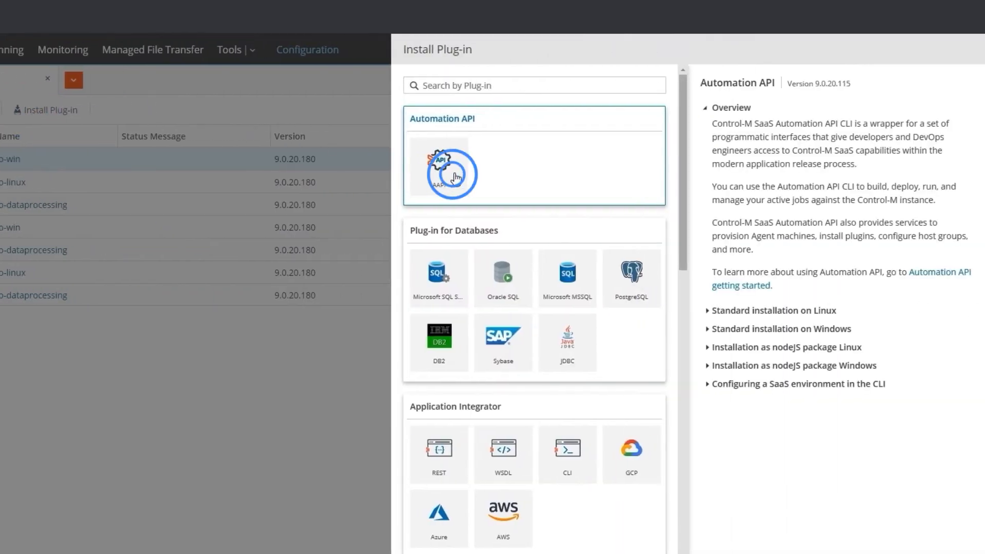
pyautogui.click(781, 328)
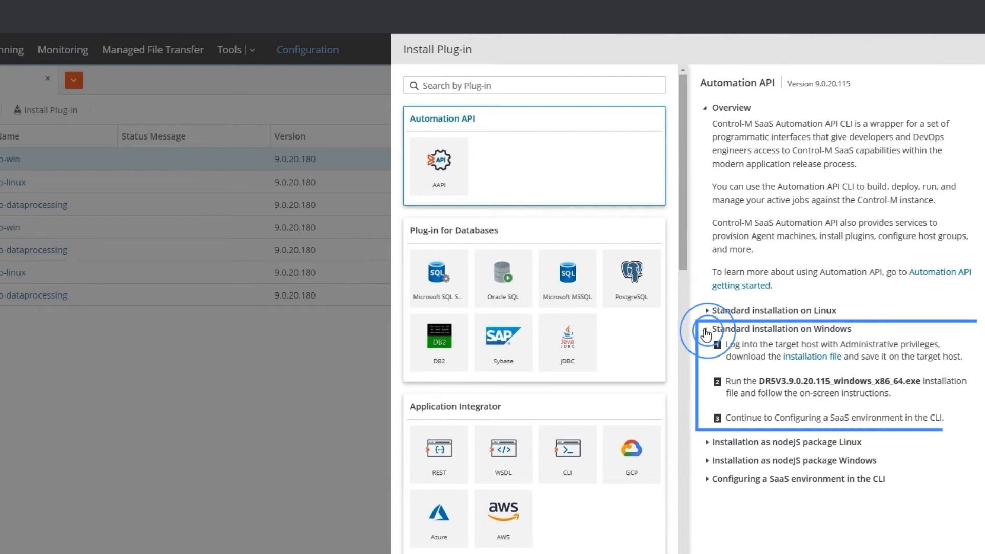
pyautogui.click(707, 329)
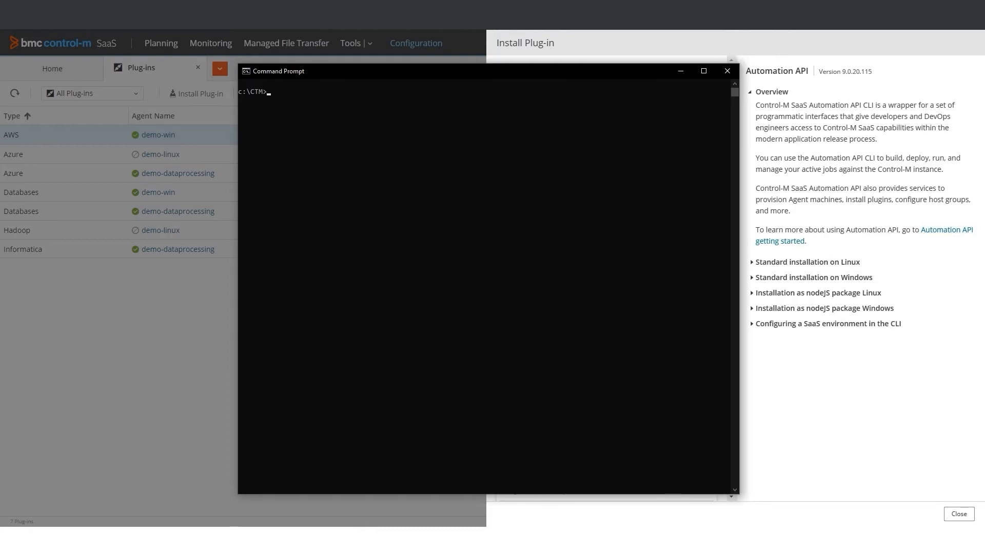
# Run ctm for help, then draft 'ctm environment saas::add' with the ctmdemo-4 endpoint and placeholder token
pyautogui.write('c')
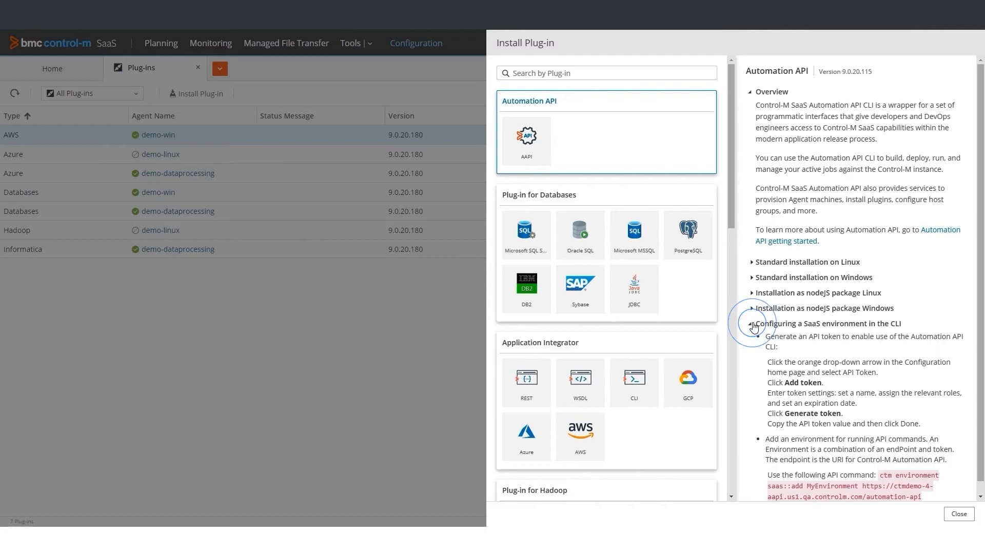
pyautogui.click(752, 323)
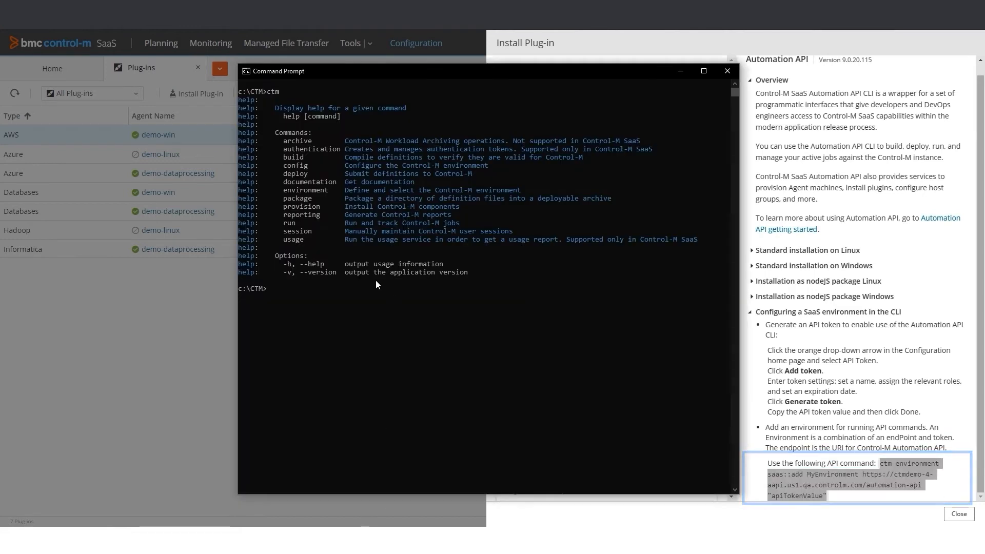
pyautogui.write('ctm environment saas::add MyEnvironment https://ctmdemo-4-aapi.us1.qa.controlm.com/automation-api "apiTokenValue"')
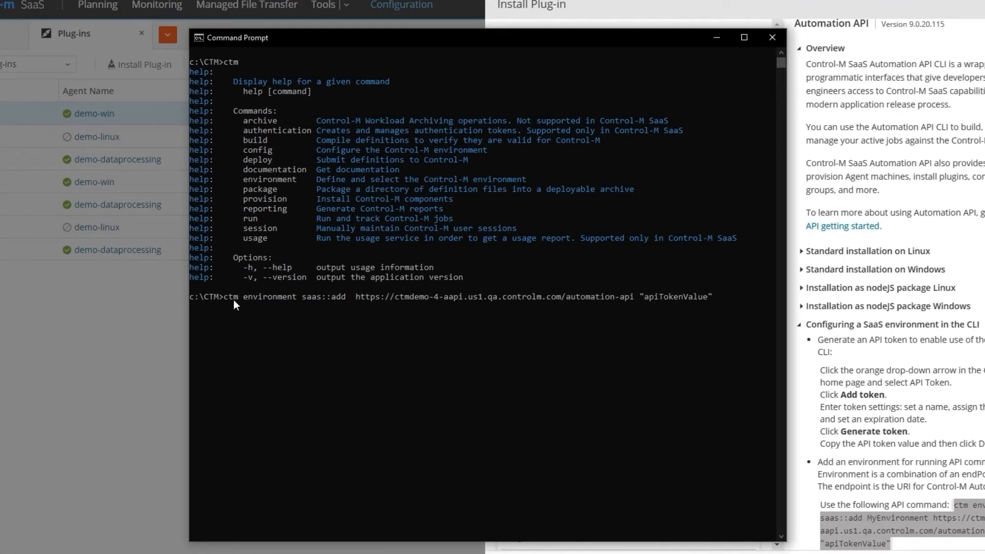
pyautogui.write('ControlMDemo')
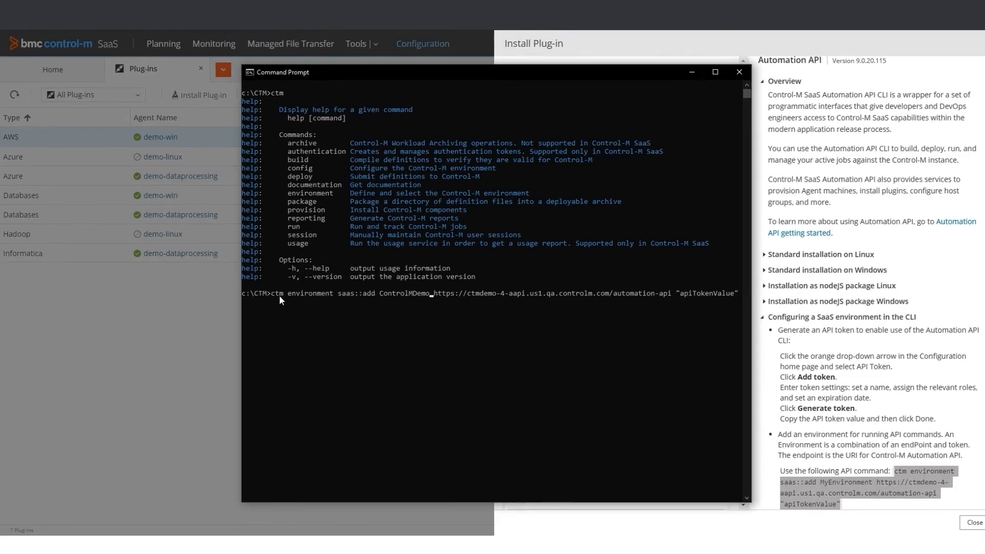
# Generate an API token named Demo and copy its value
pyautogui.click(257, 79)
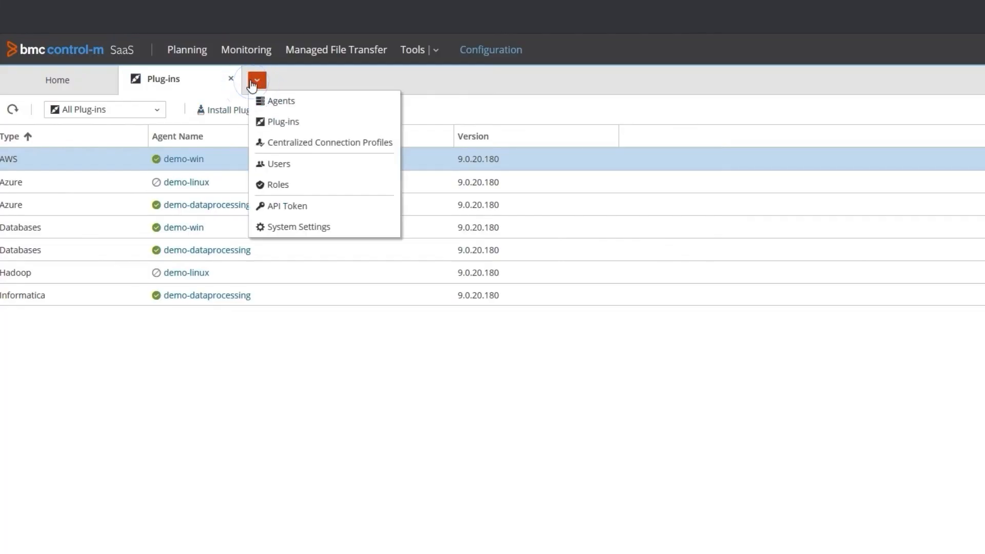
pyautogui.click(287, 205)
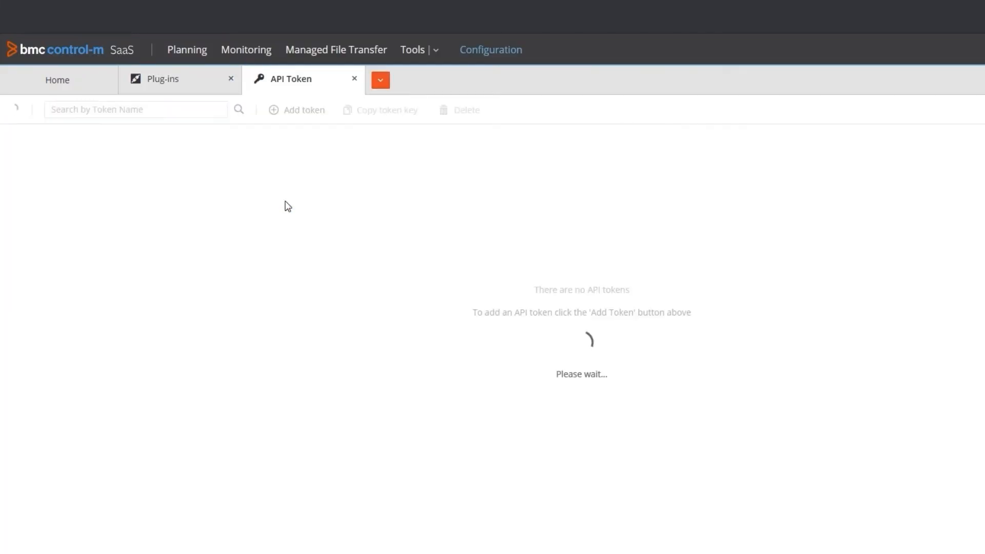
pyautogui.click(304, 109)
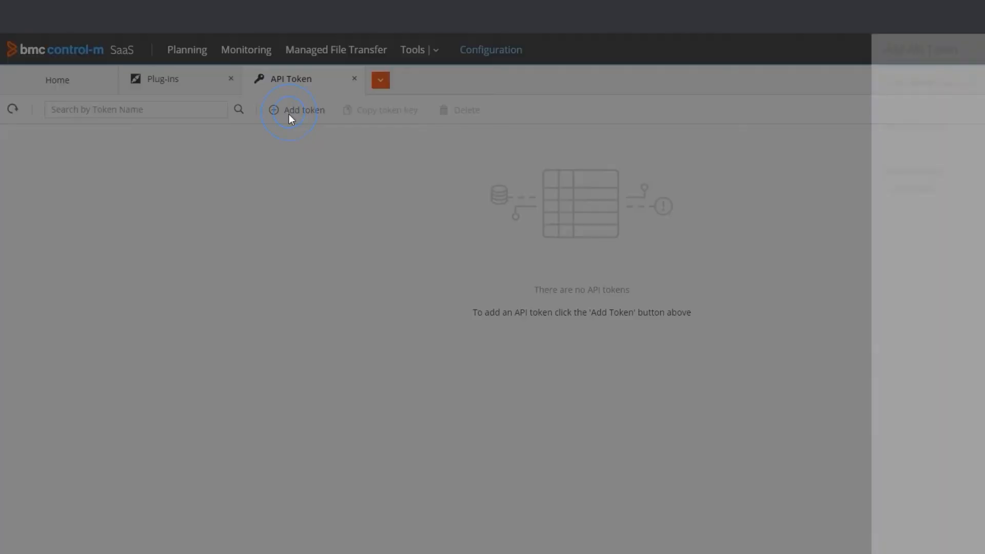
pyautogui.click(303, 110)
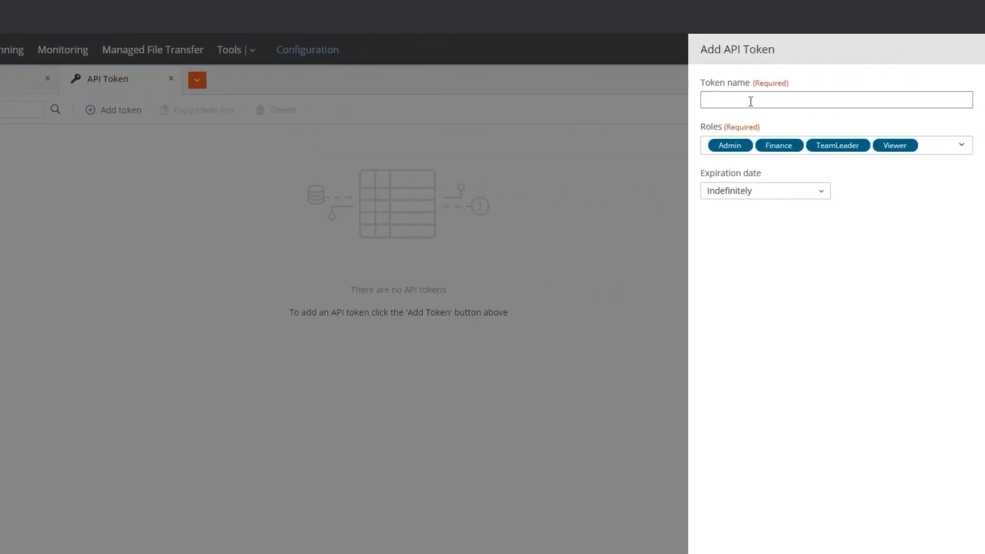
pyautogui.write('Demo')
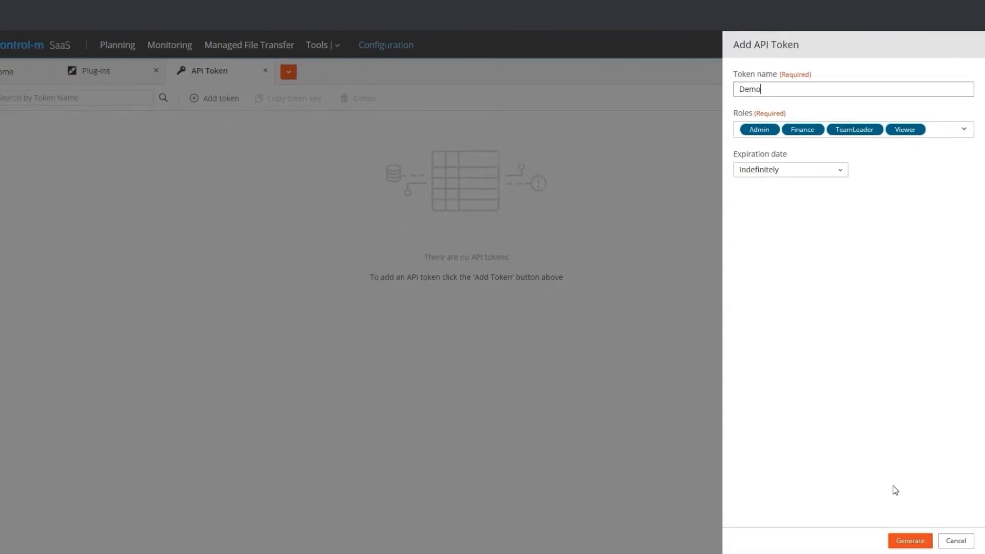
pyautogui.click(908, 540)
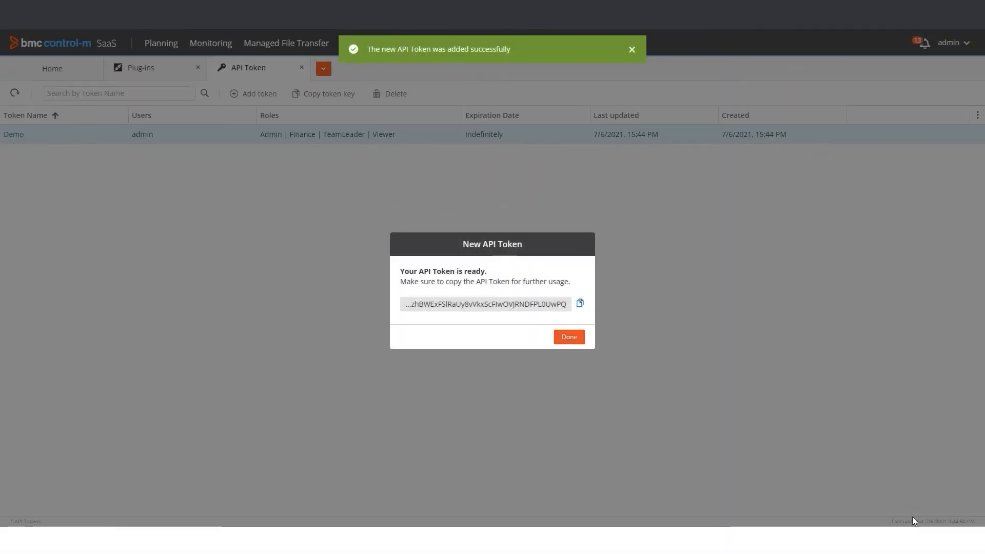
pyautogui.click(579, 304)
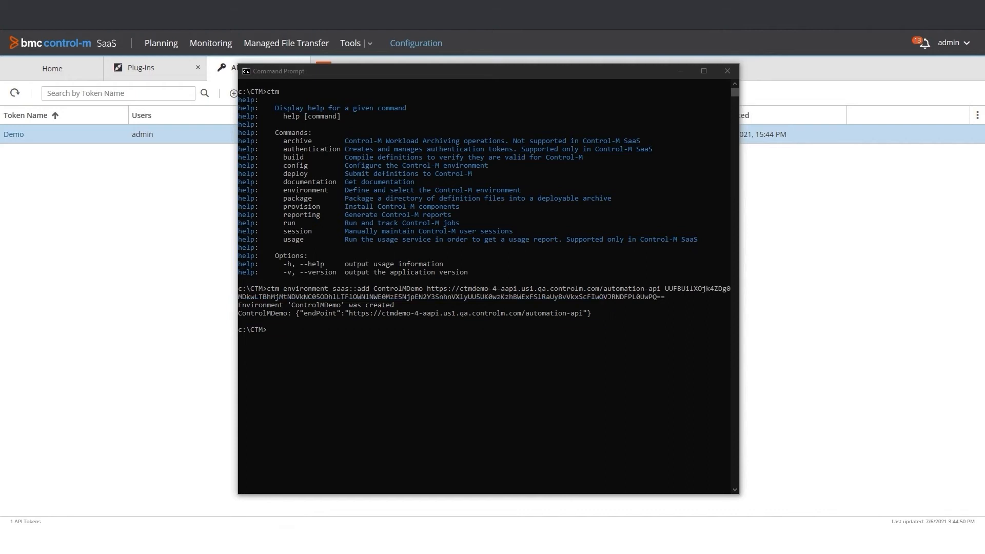
# Confirm the ctm environment, then print ControlMDemojob.json with 'more'
pyautogui.write('ctm environment show')
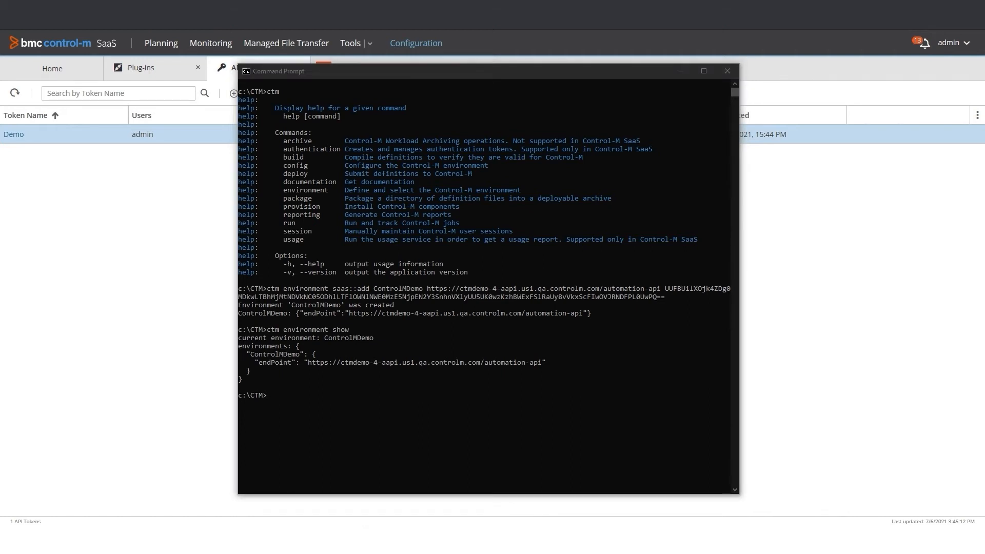
pyautogui.moveTo(300, 387)
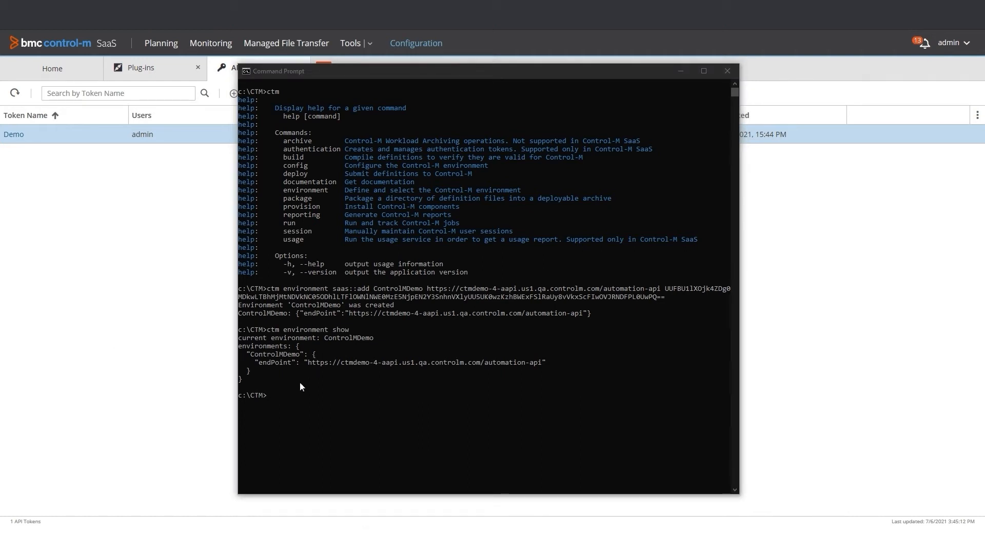
pyautogui.write('more')
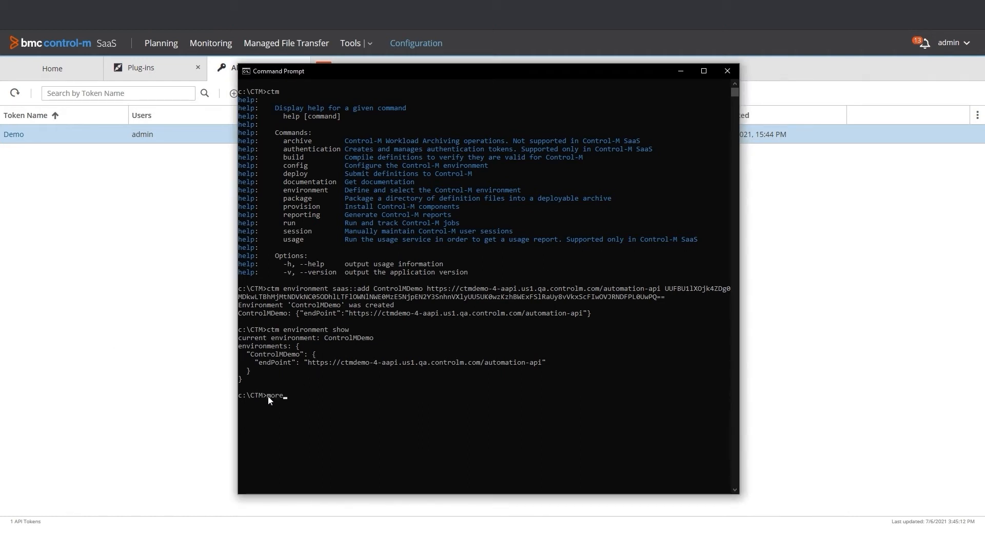
pyautogui.write('ControlMDemojob.json')
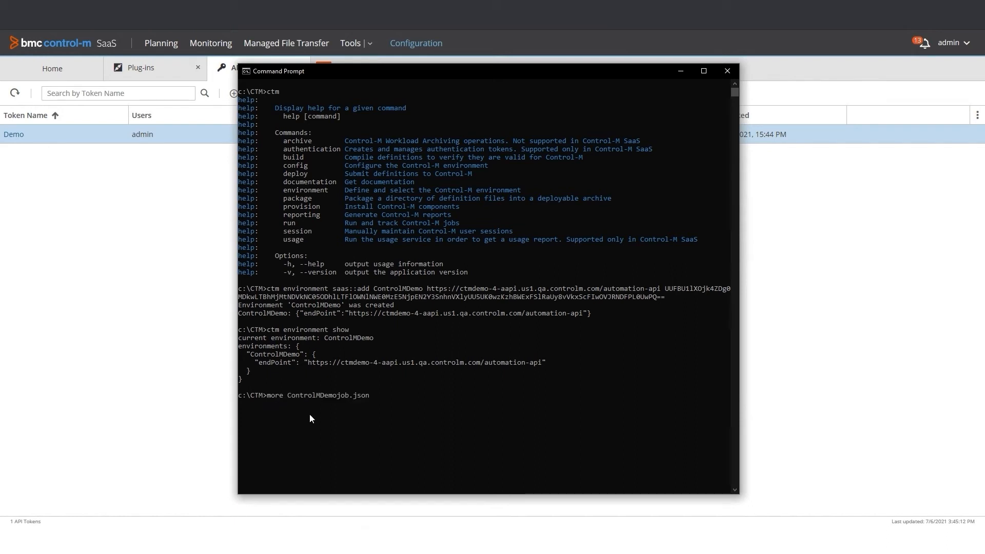
pyautogui.moveTo(565, 451)
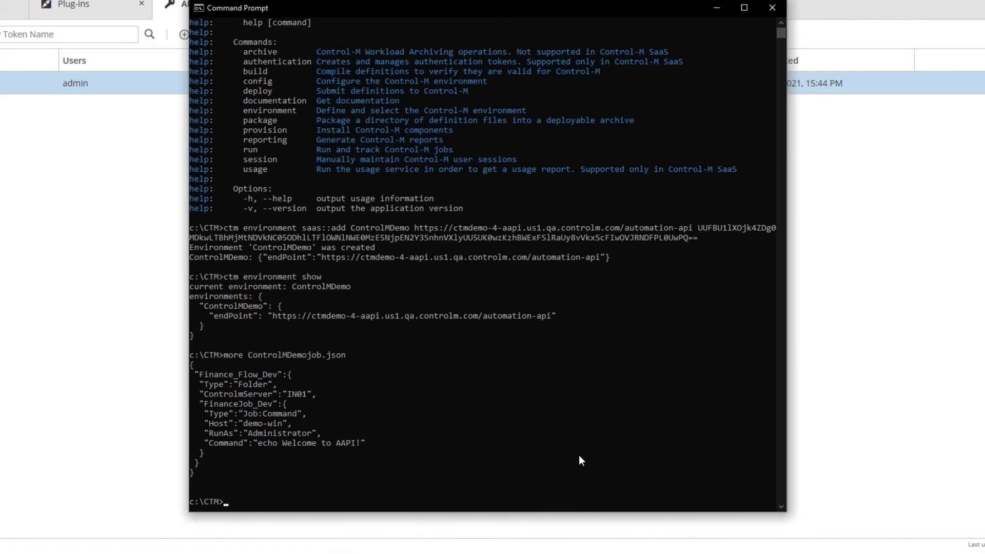
# Build the job definitions with 'ctm build ControlMDemojob.json'
pyautogui.write('c')
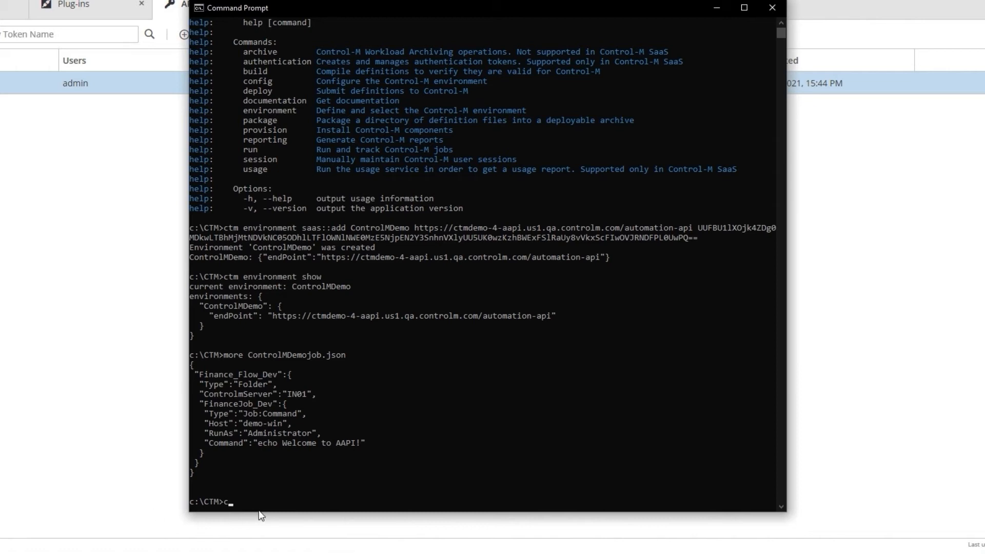
pyautogui.write('tm build')
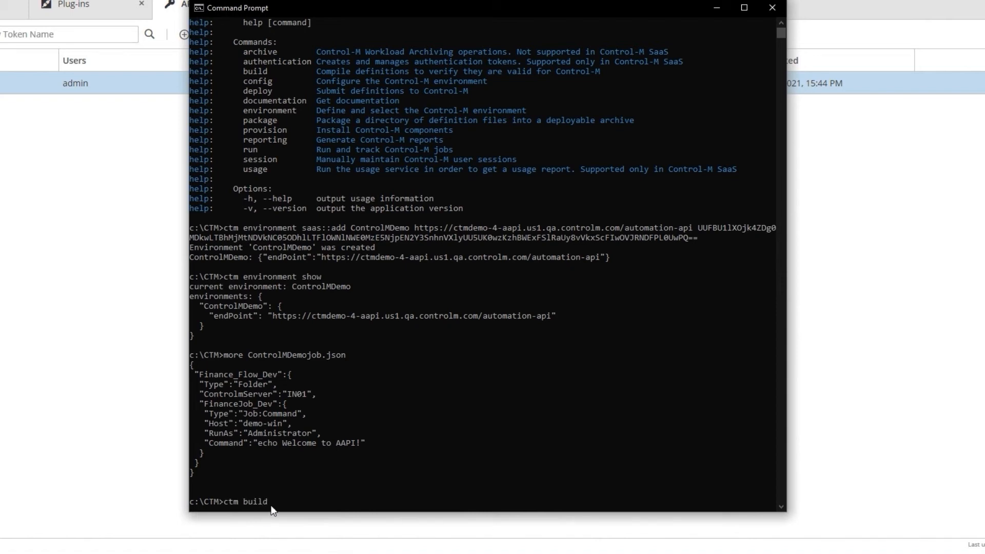
pyautogui.write('ControlMDemojob.json')
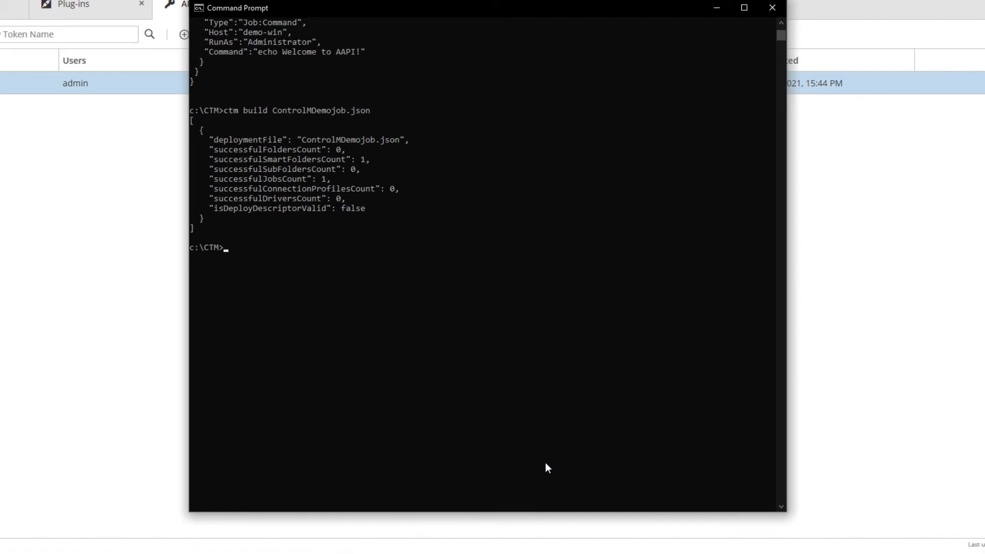
# Deploy ControlMDemojob.json so the Finance_Flow_Dev folder is deployed
pyautogui.write('ctm d')
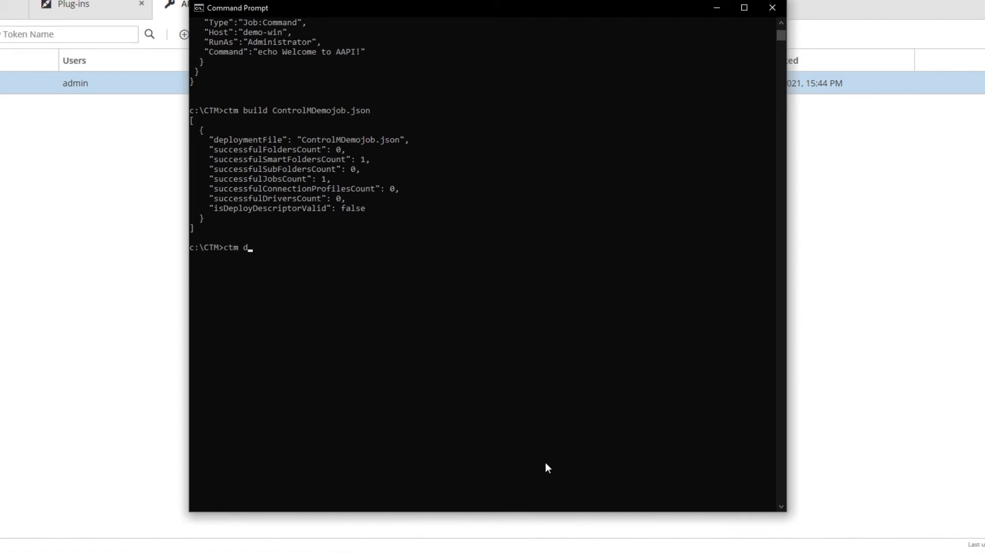
pyautogui.write('eploy ControlMDemojob.json')
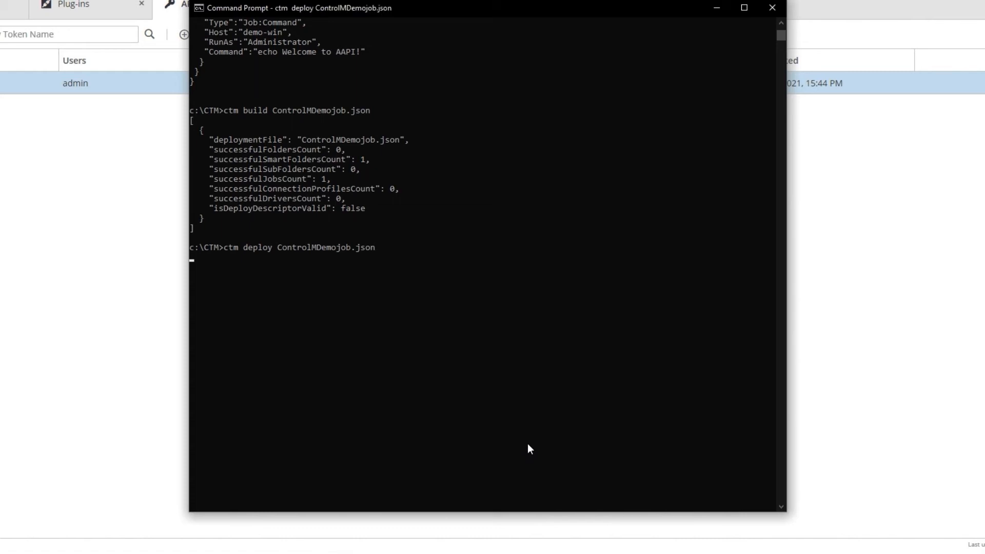
pyautogui.press('enter')
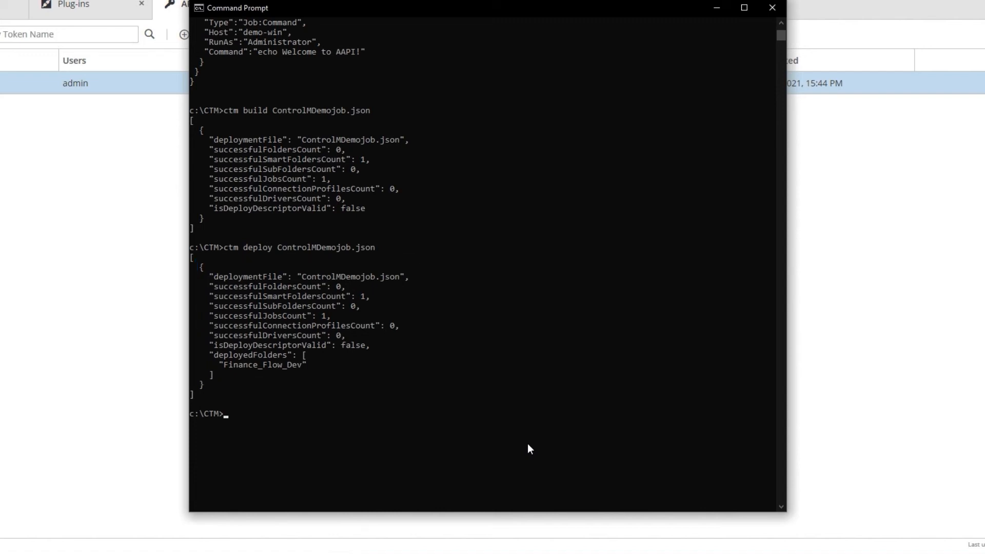
# Start the demo job with 'ctm run ControlMDemojob.json'
pyautogui.write('c')
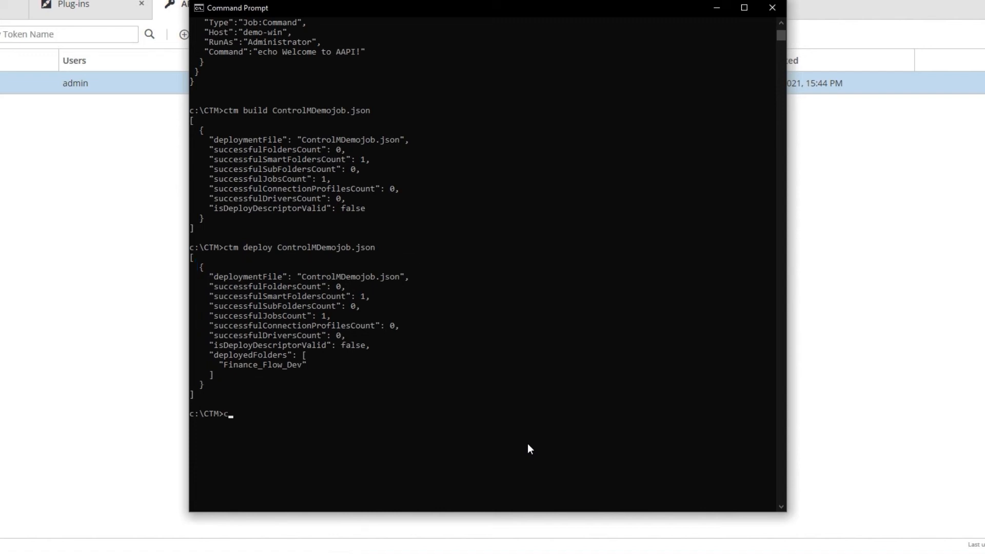
pyautogui.write('tm')
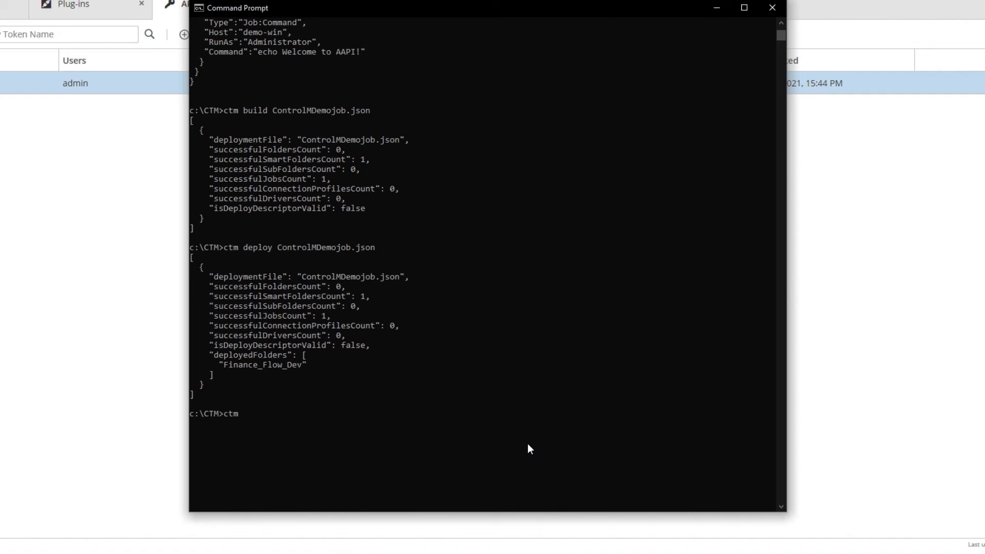
pyautogui.write('run ControlMDemojob.json')
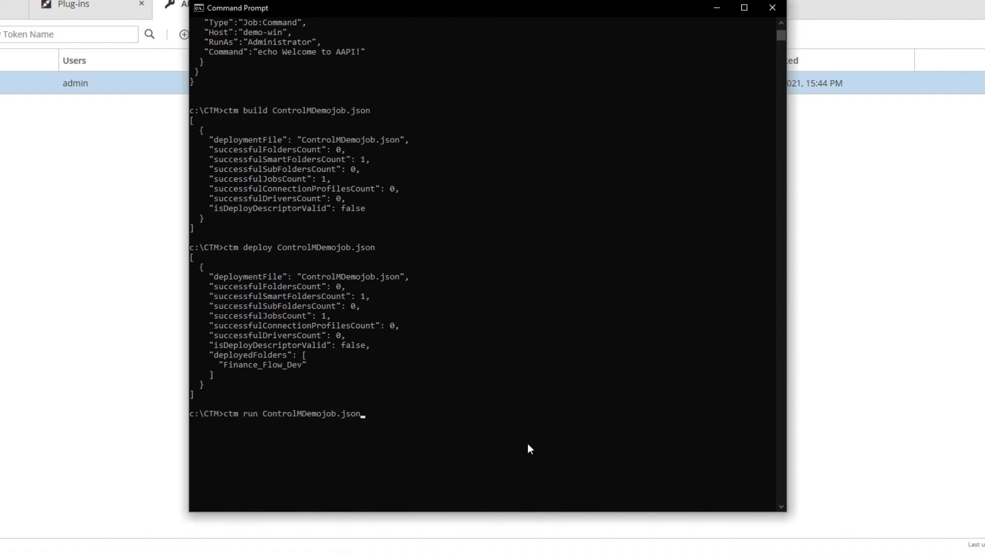
pyautogui.press('Enter')
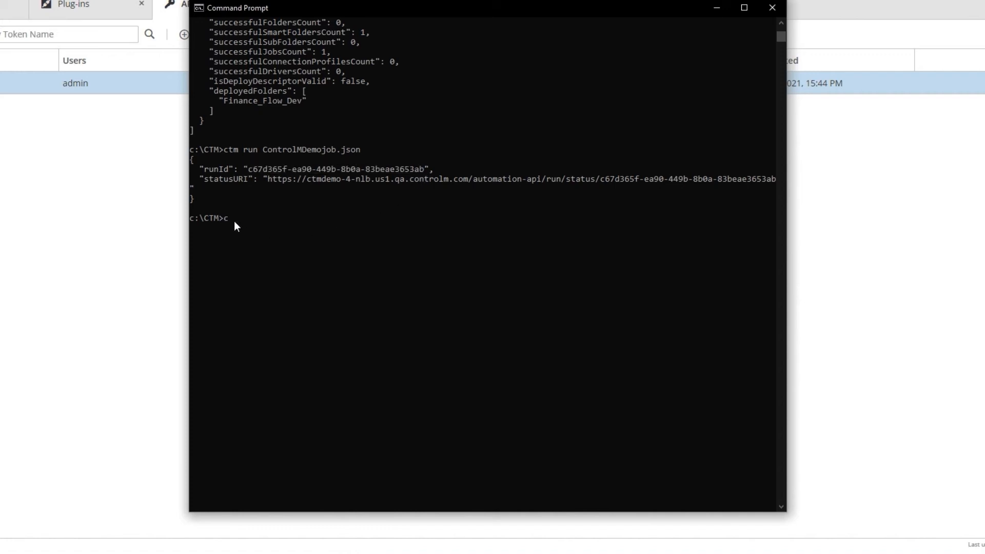
# Check run status for run ID c67d365f-ea90-449b-8b0a-83beae3653ab, confirming both jobs Ended OK
pyautogui.write('tm run status')
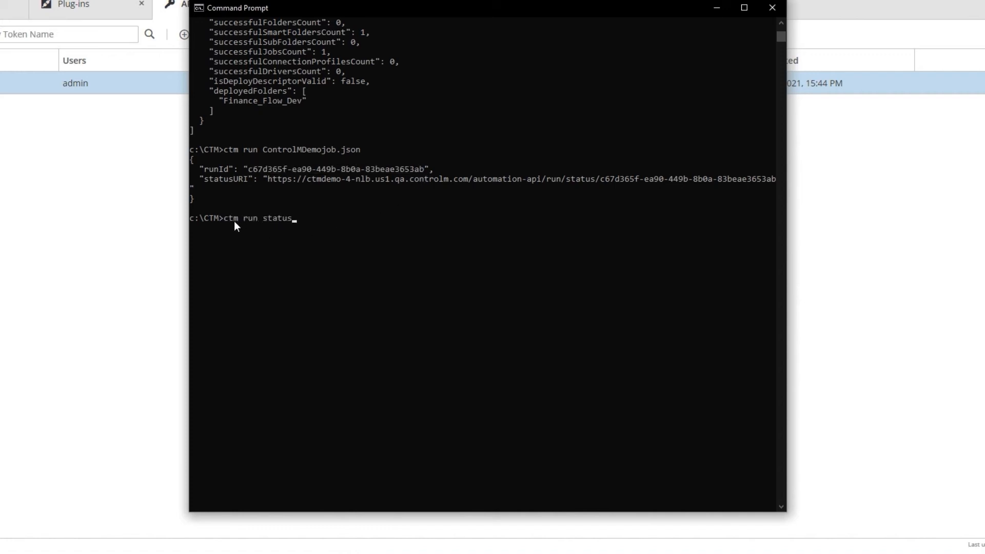
pyautogui.write('c67d365f-ea90-449b-8b0a-83beae3653ab')
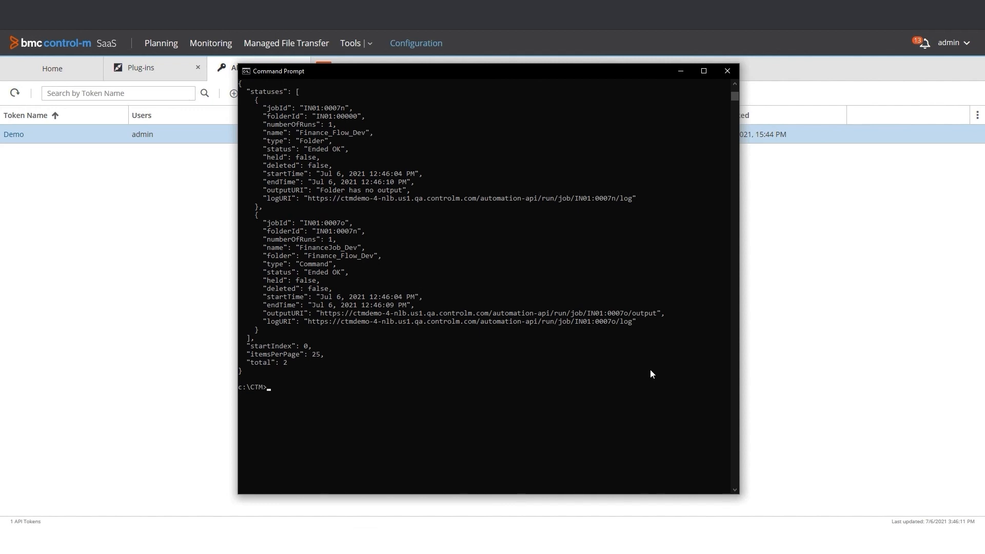
# Enter 'ctm run job:output::get IN01:0007o' to fetch that job's output
pyautogui.write('ctm run job')
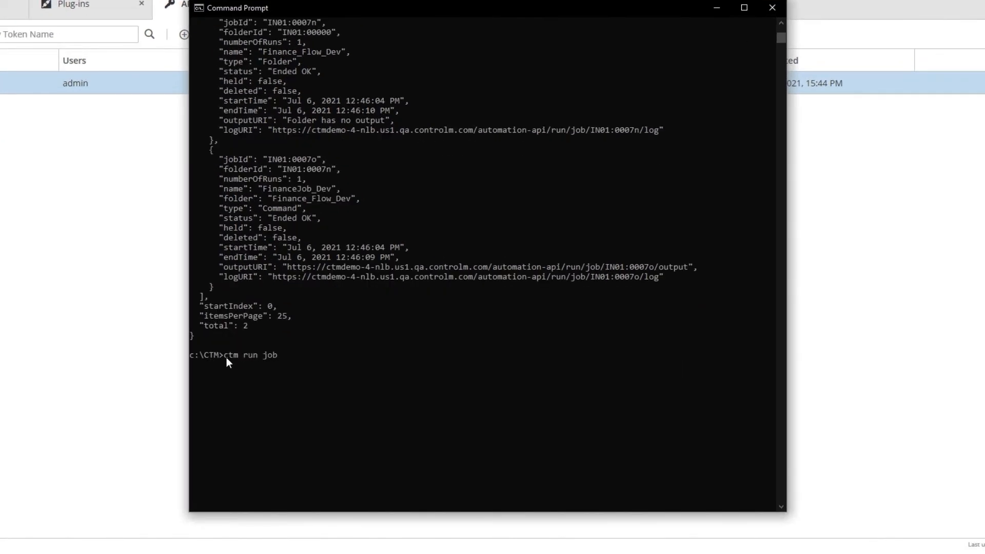
pyautogui.write(':output:')
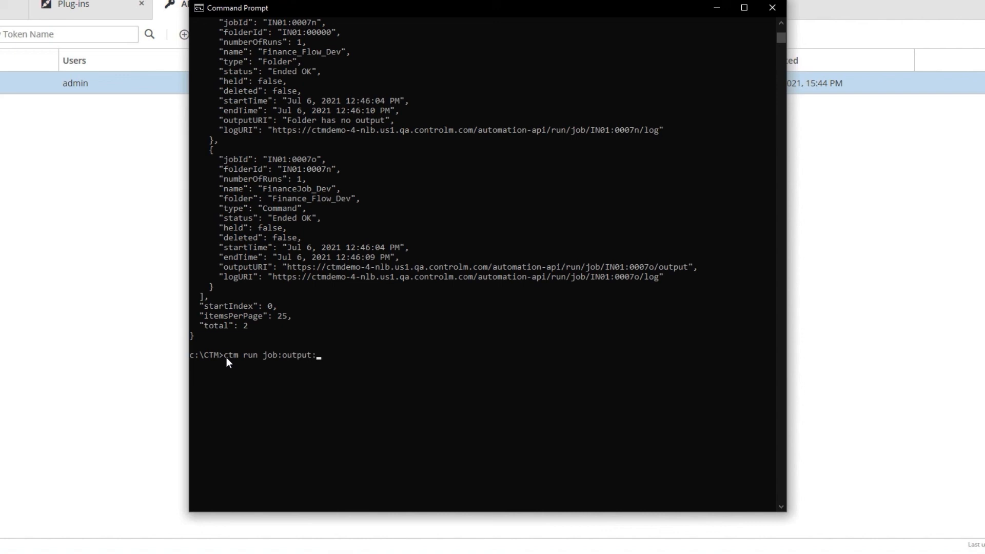
pyautogui.write(':get IN01:0007o')
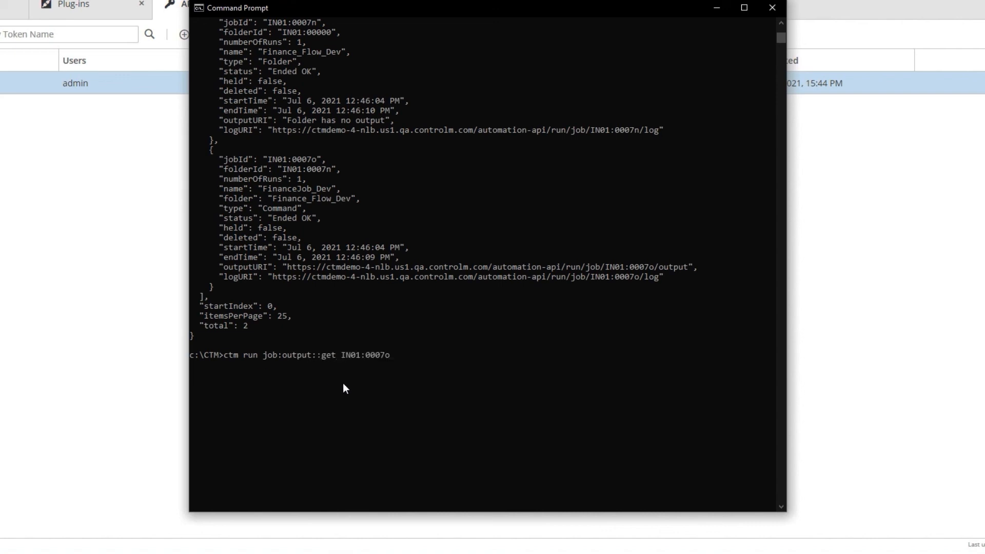